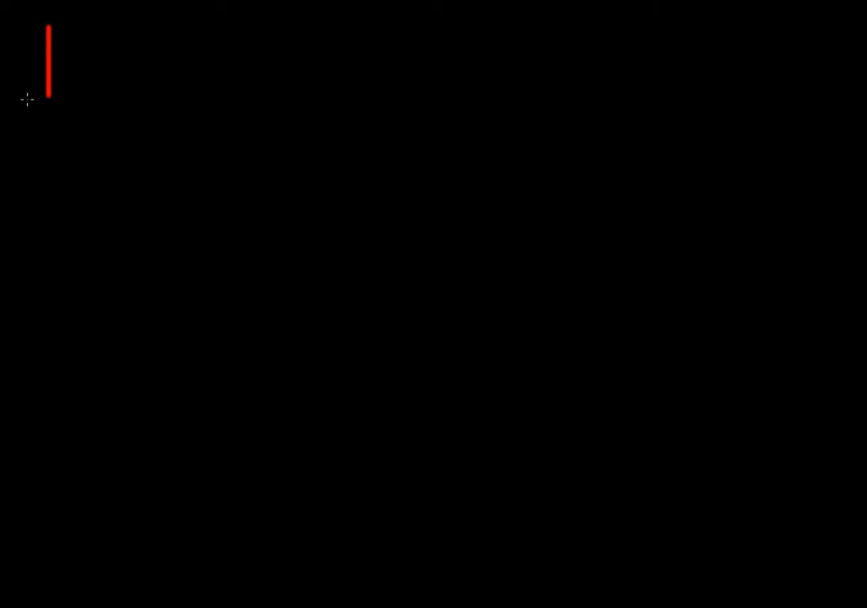
Write a red 'I)' top left, beside L-shaped axes with an upward-curving dot scatter.
left_click_drag(72, 16, 80, 110)
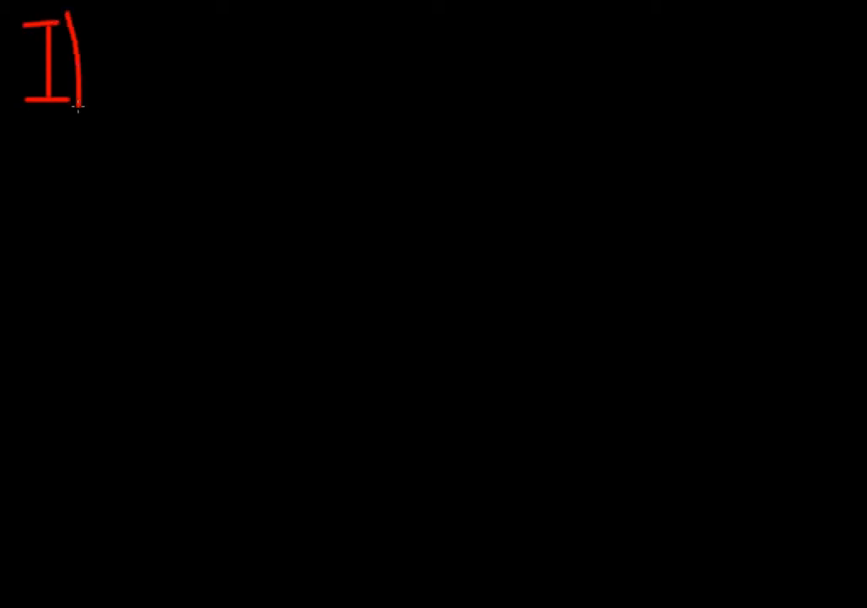
mouse_move(118, 108)
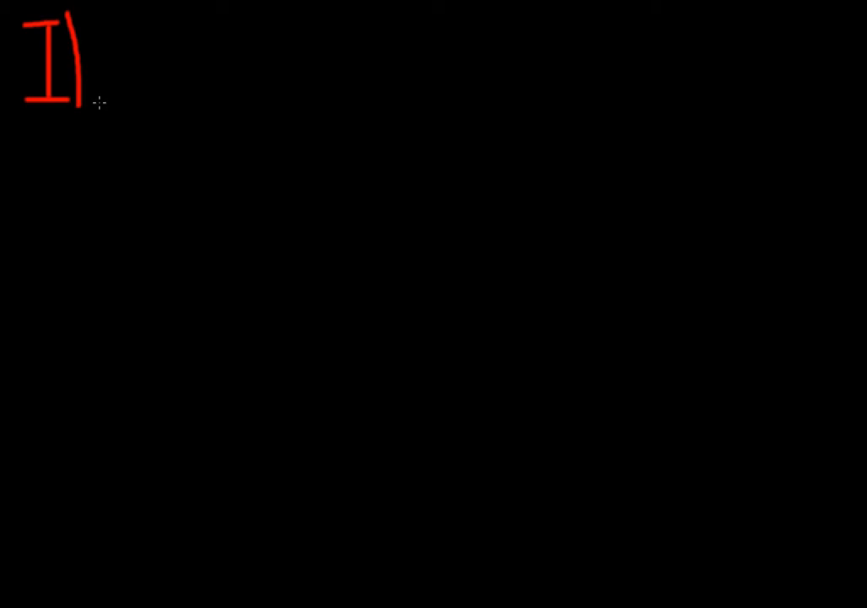
mouse_move(153, 23)
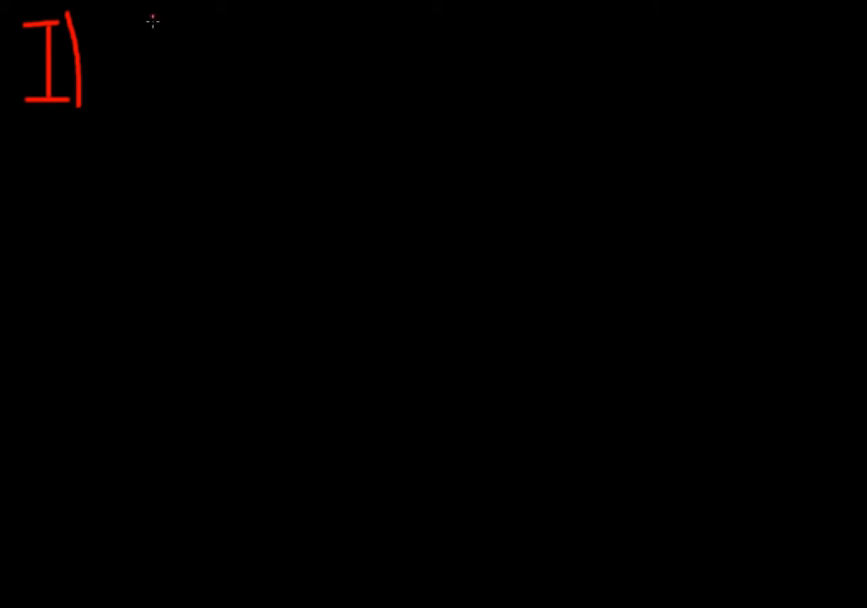
left_click_drag(152, 13, 292, 134)
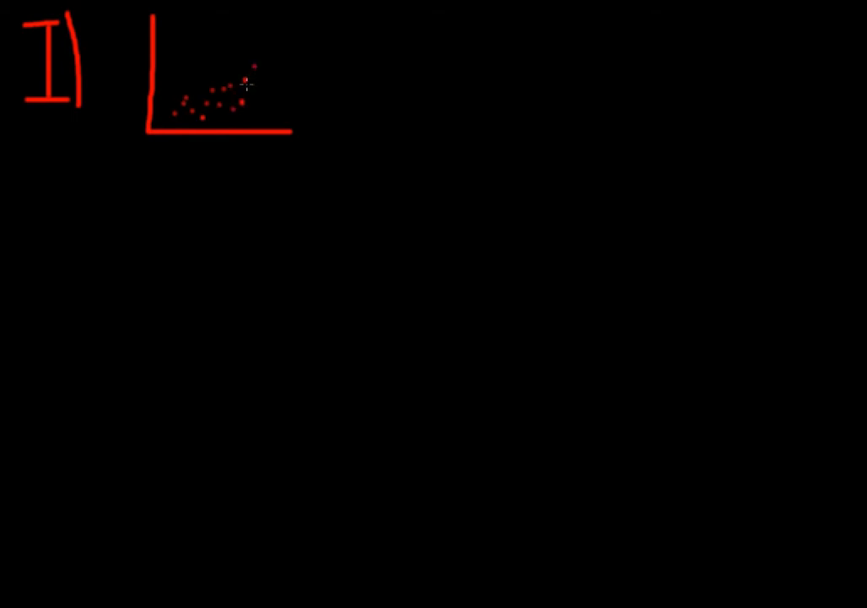
left_click_drag(253, 97, 270, 26)
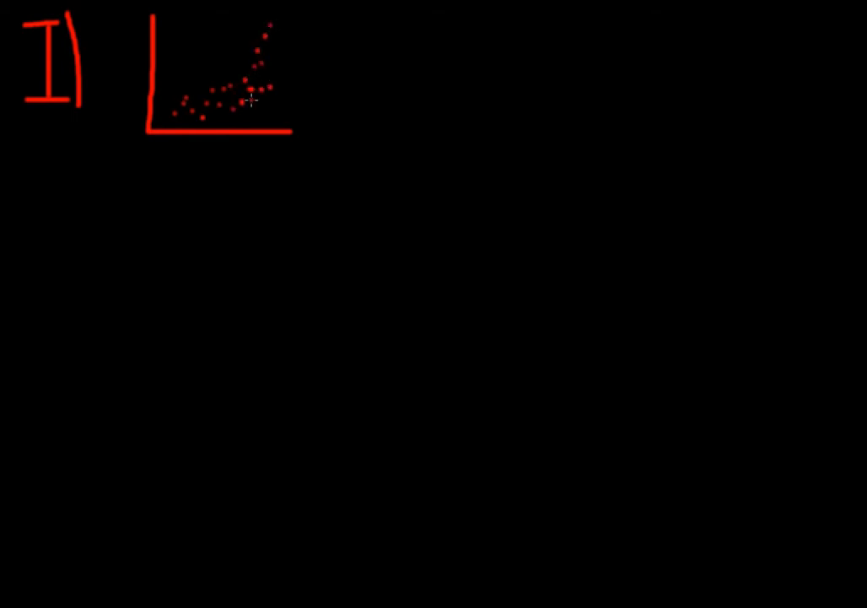
mouse_move(291, 17)
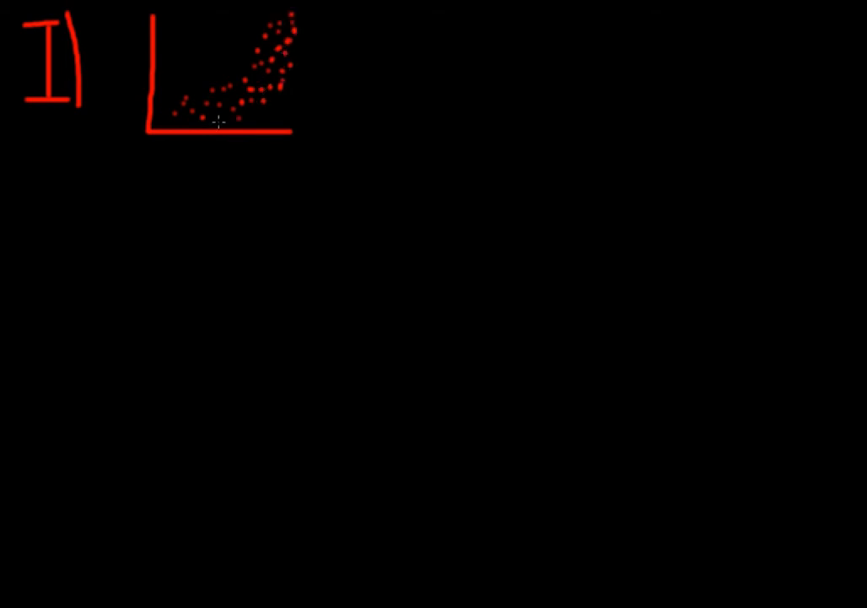
Add second axes with arched red dots, then green fit lines through both scatters.
left_click_drag(397, 21, 393, 152)
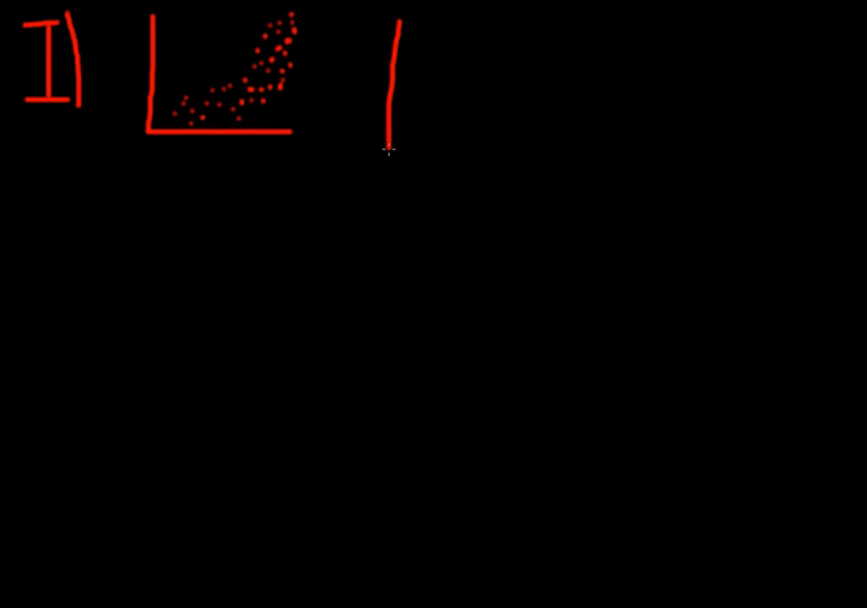
left_click_drag(393, 150, 590, 149)
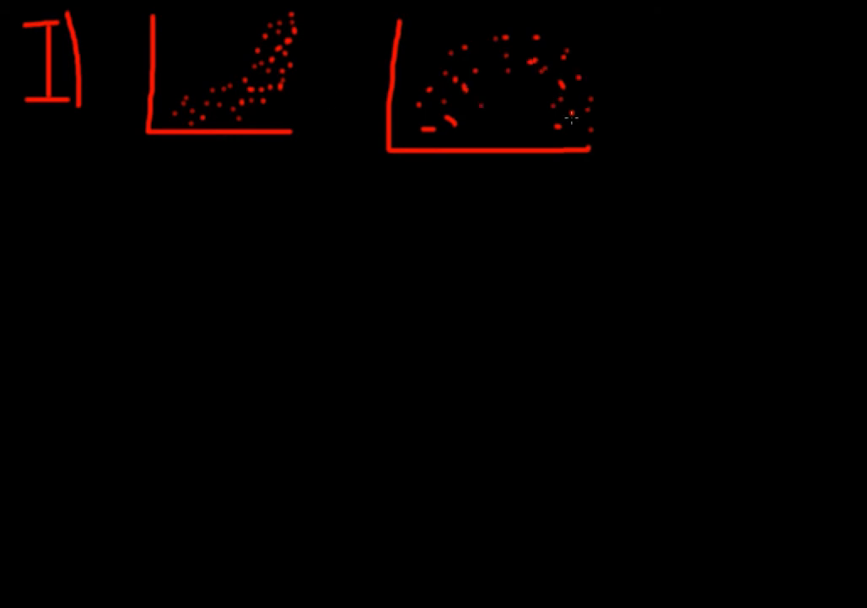
mouse_move(572, 117)
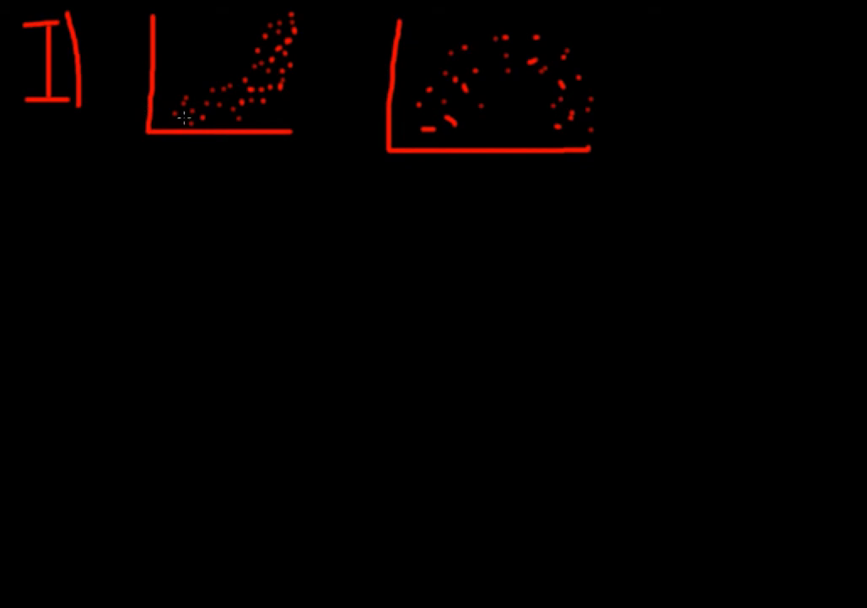
left_click_drag(177, 113, 325, 40)
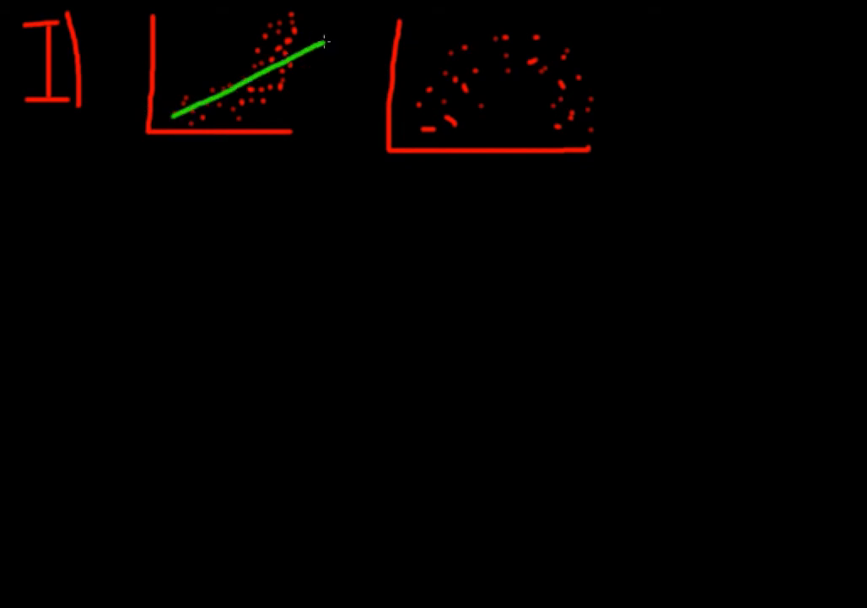
left_click_drag(418, 74, 599, 64)
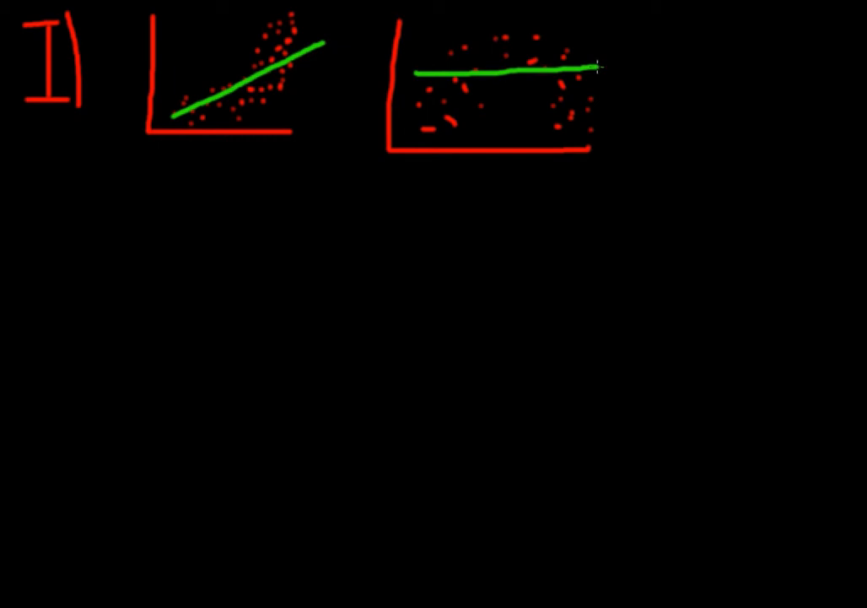
mouse_move(683, 89)
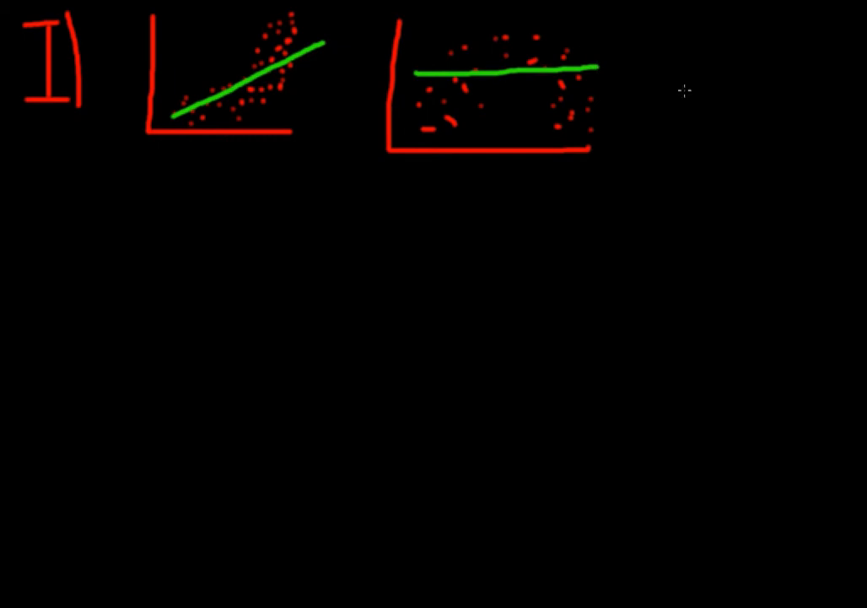
mouse_move(144, 44)
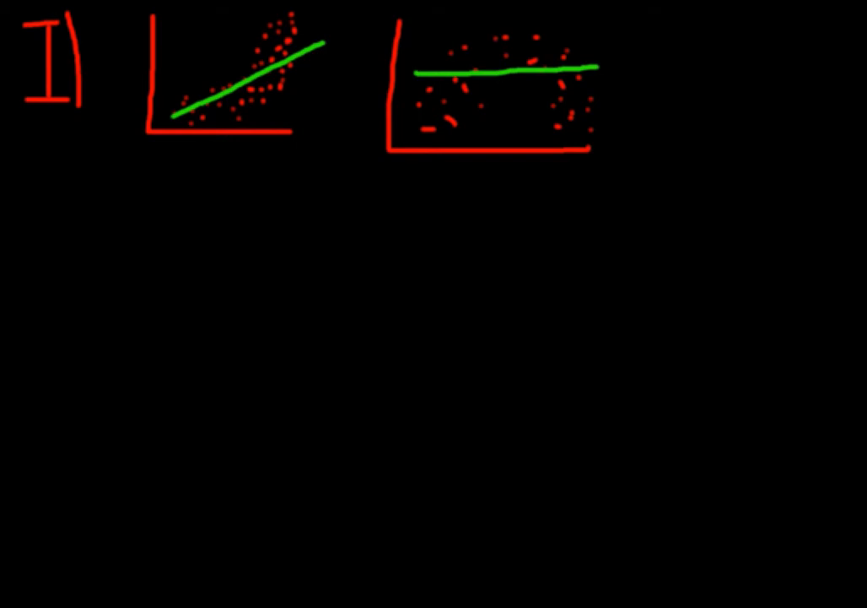
Write red 'II)' below, with axes, a diagonal line and dots wavering around it.
left_click_drag(32, 203, 33, 265)
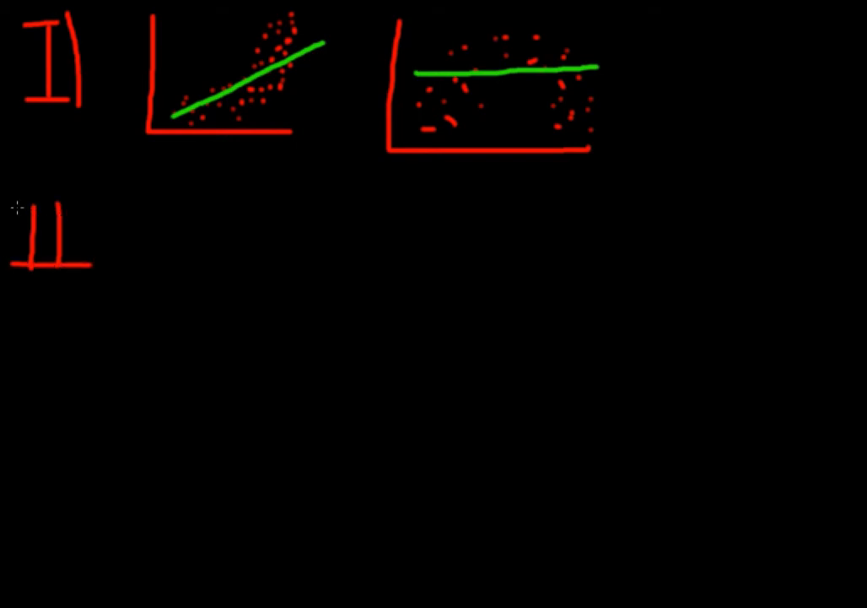
left_click_drag(63, 186, 80, 283)
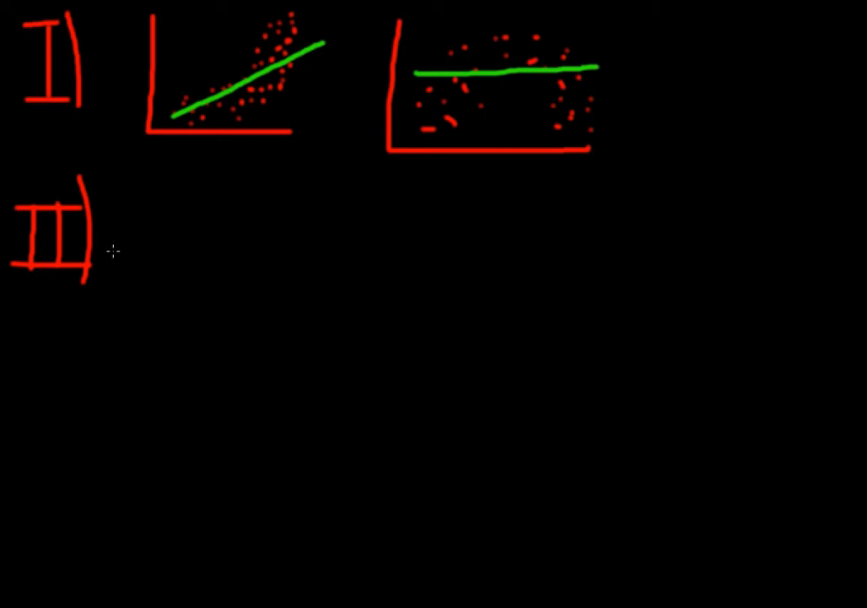
mouse_move(142, 210)
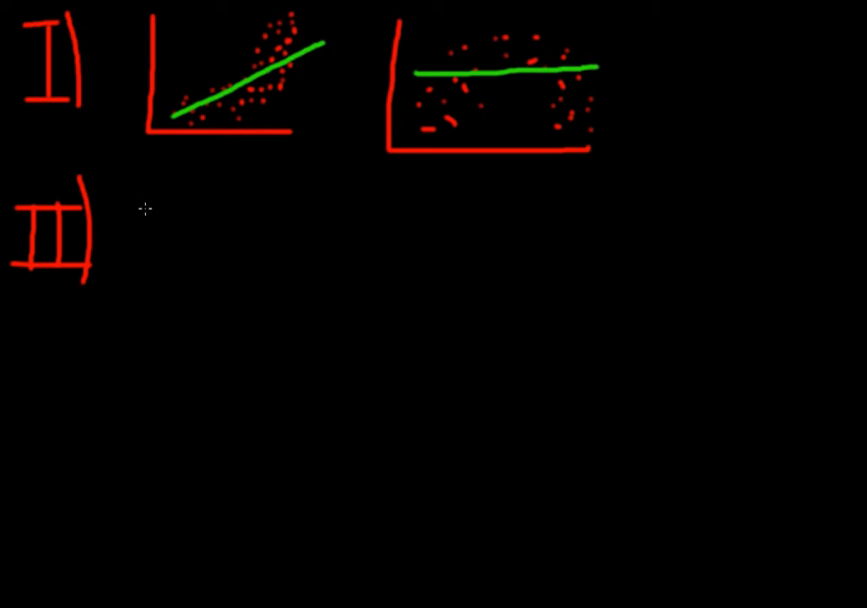
left_click_drag(174, 182, 173, 283)
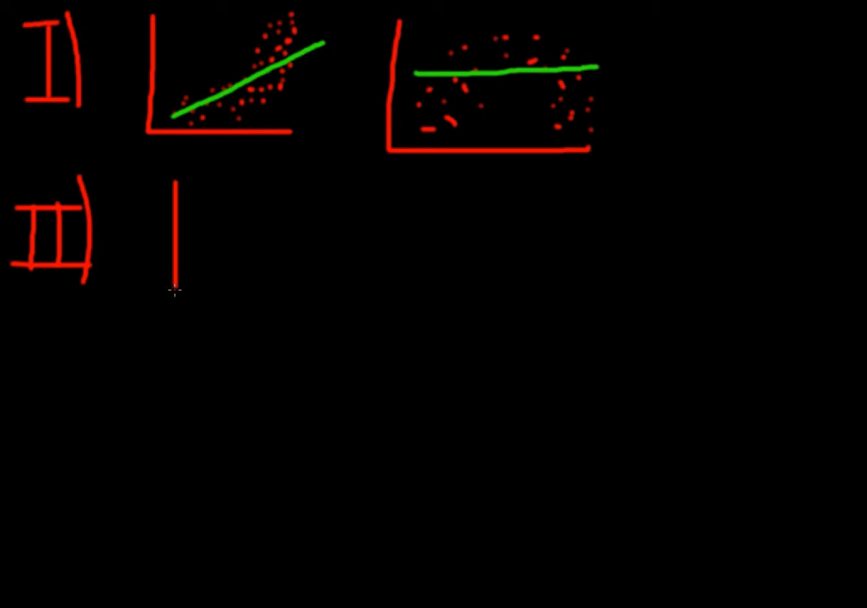
left_click_drag(173, 283, 319, 207)
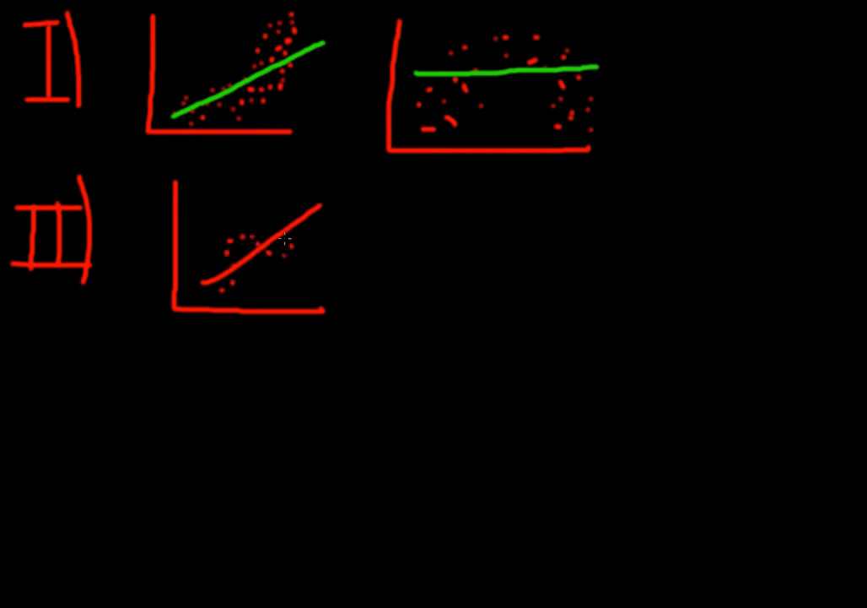
left_click_drag(270, 249, 334, 224)
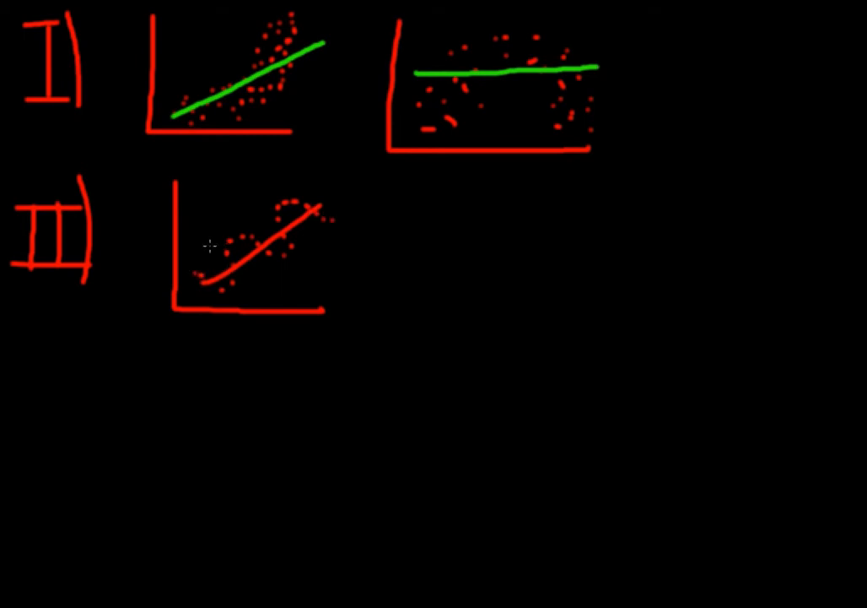
mouse_move(324, 249)
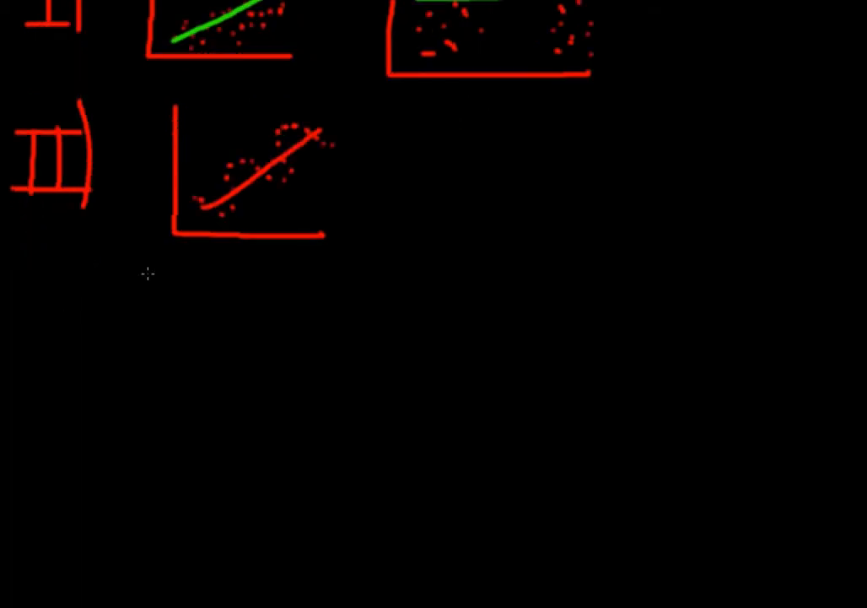
Write 'III)' with axes, points along a red line, and parallel magenta bounds.
left_click_drag(23, 310, 23, 370)
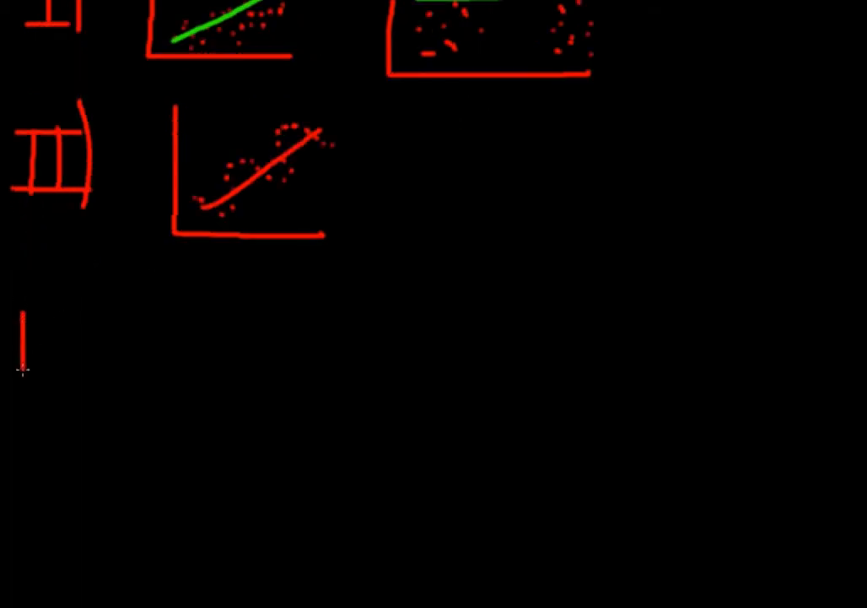
left_click_drag(17, 329, 97, 365)
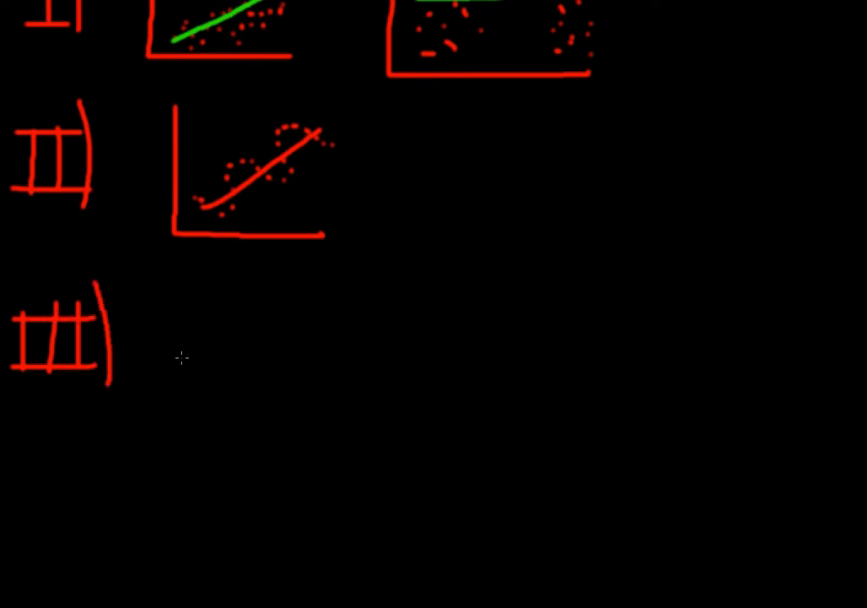
mouse_move(189, 332)
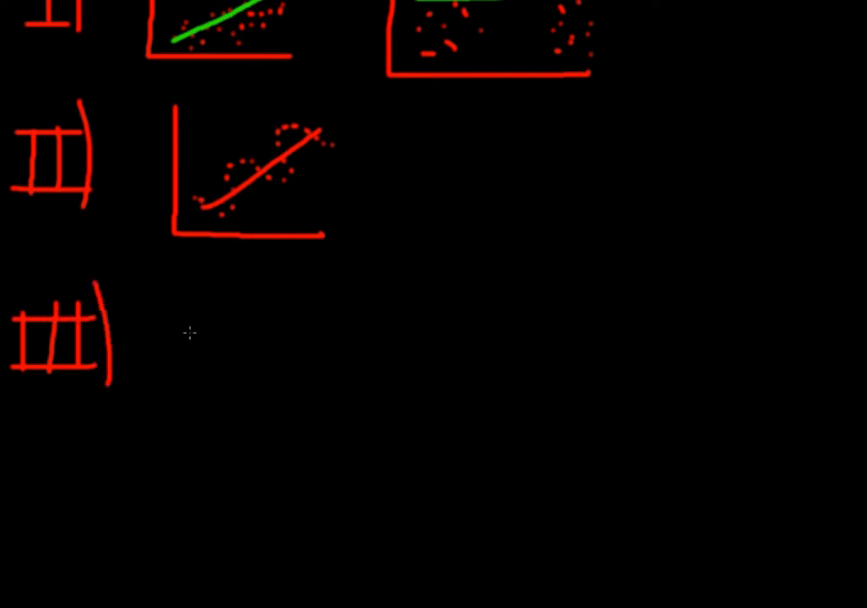
left_click_drag(174, 266, 165, 422)
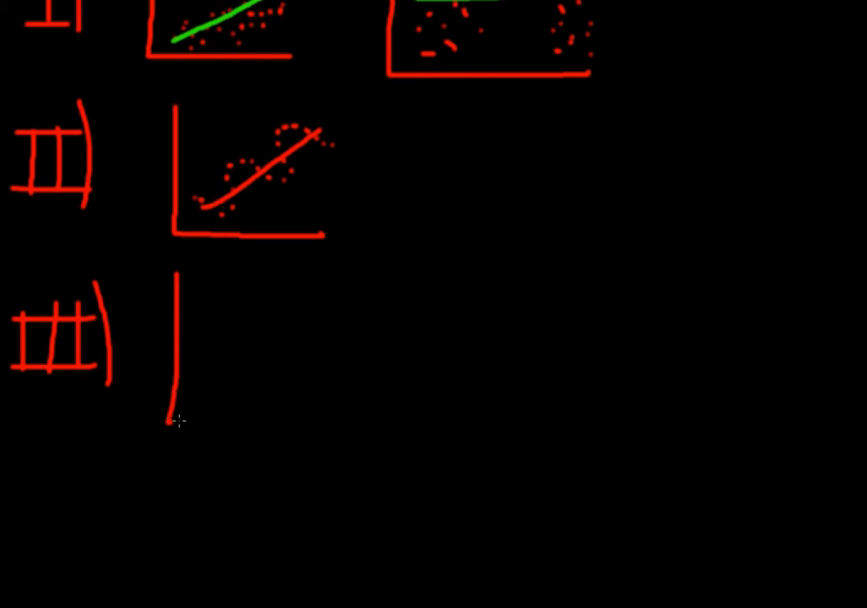
left_click_drag(169, 420, 356, 412)
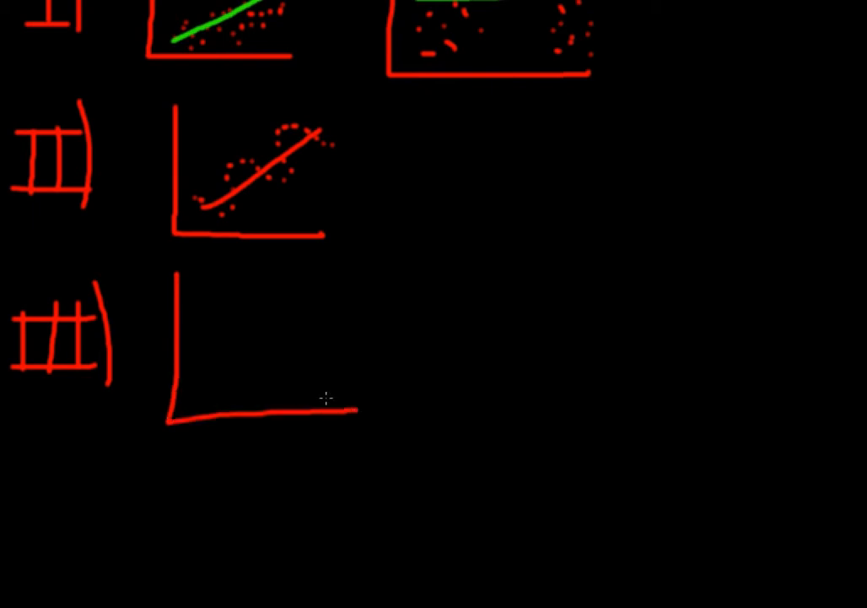
mouse_move(207, 399)
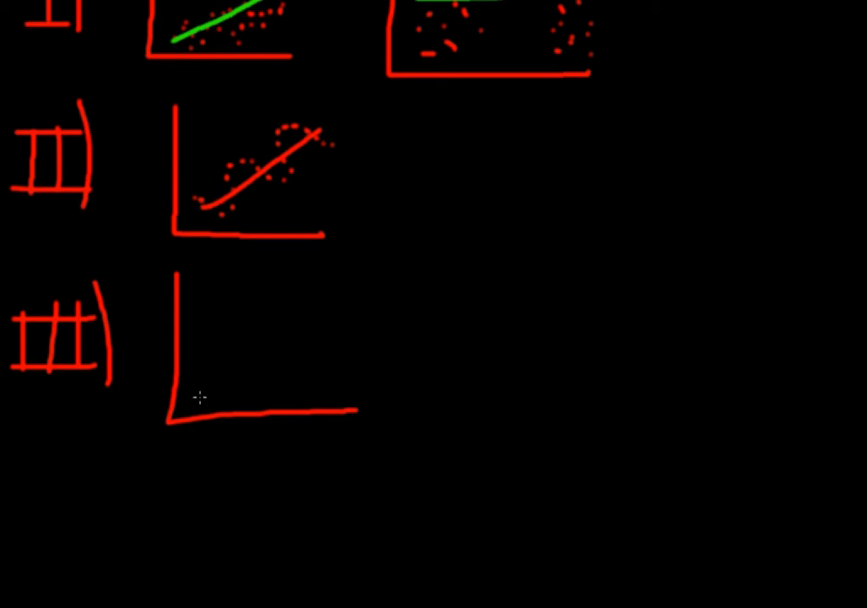
left_click_drag(197, 397, 353, 280)
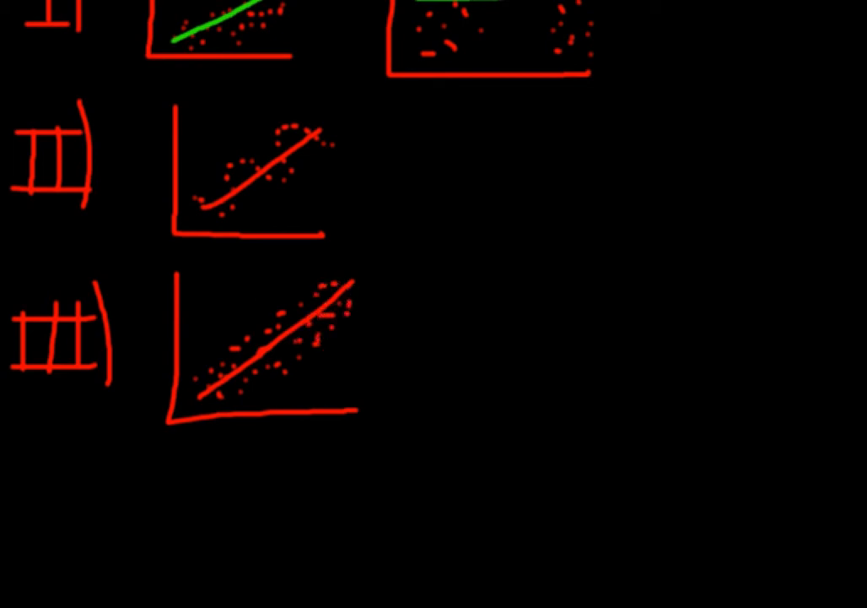
left_click_drag(194, 380, 287, 308)
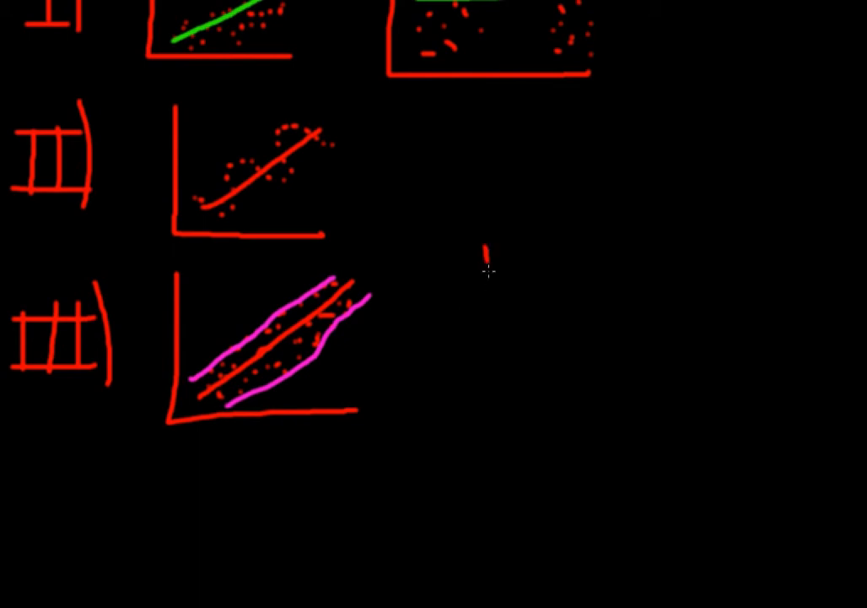
Draw right-hand axes with points fanning around a red line between diverging magenta bounds.
left_click_drag(491, 258, 722, 428)
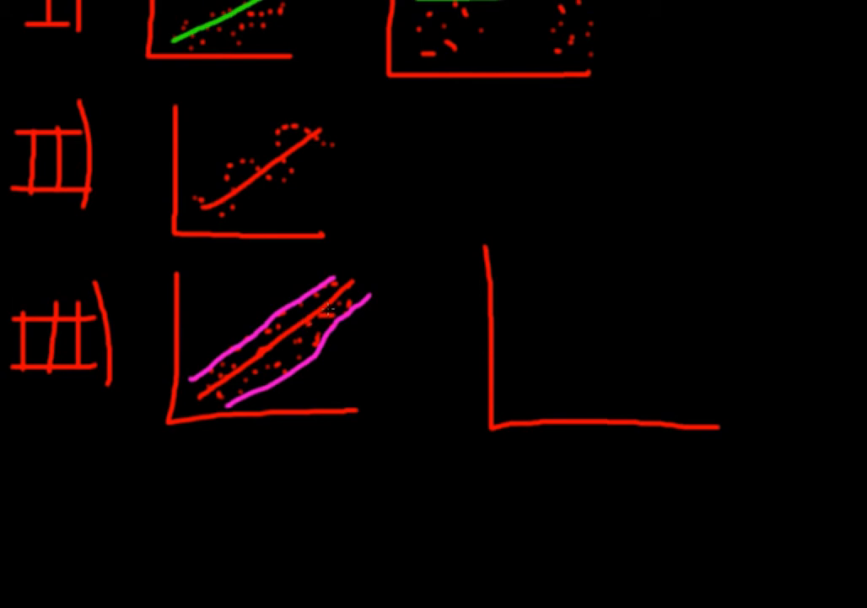
left_click_drag(506, 409, 590, 346)
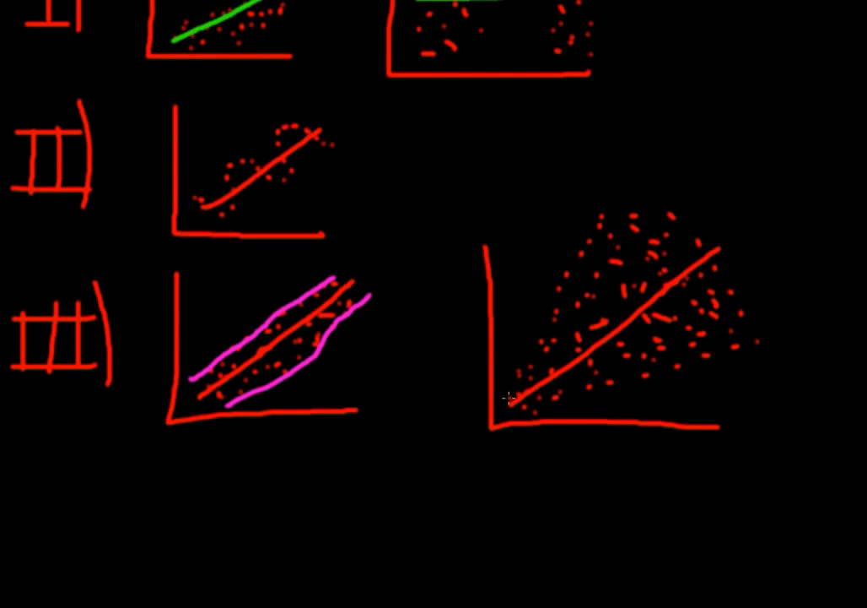
left_click_drag(506, 401, 594, 226)
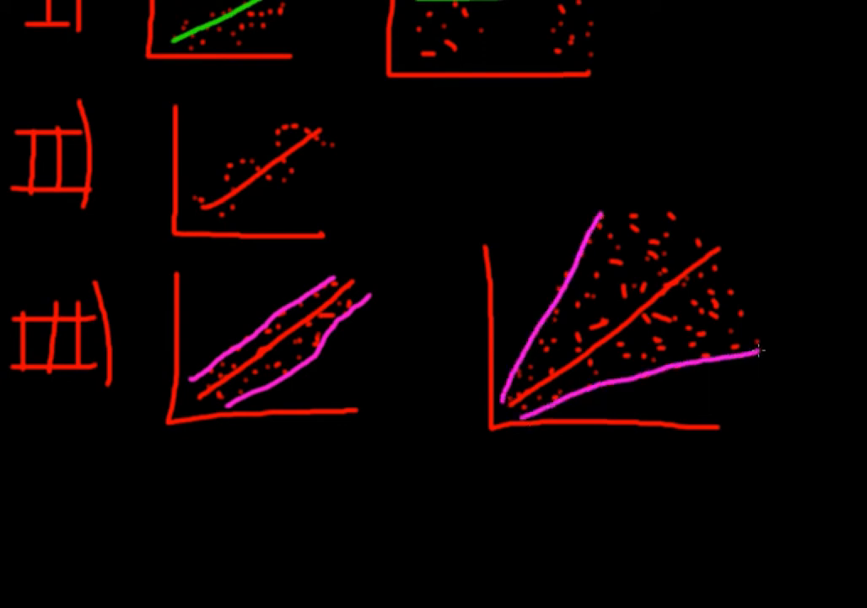
scroll("down", 3)
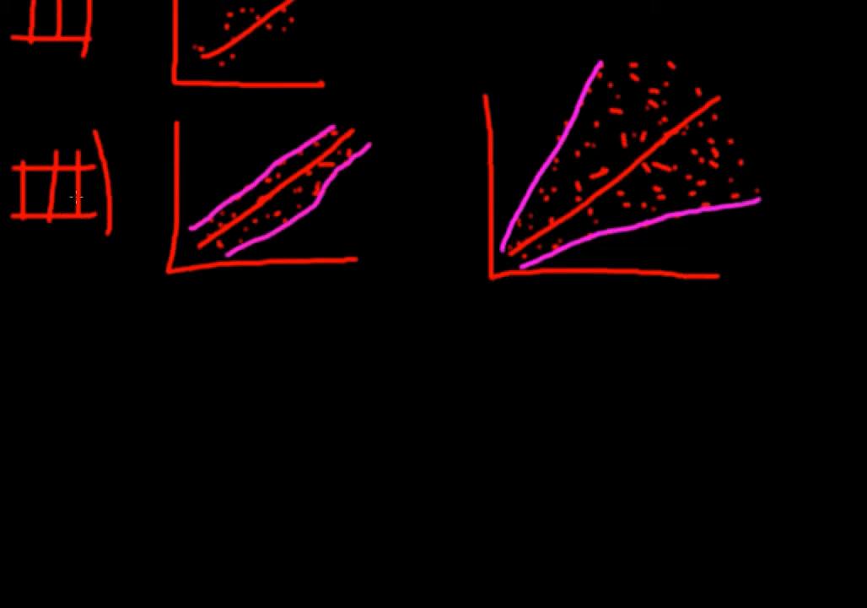
mouse_move(32, 346)
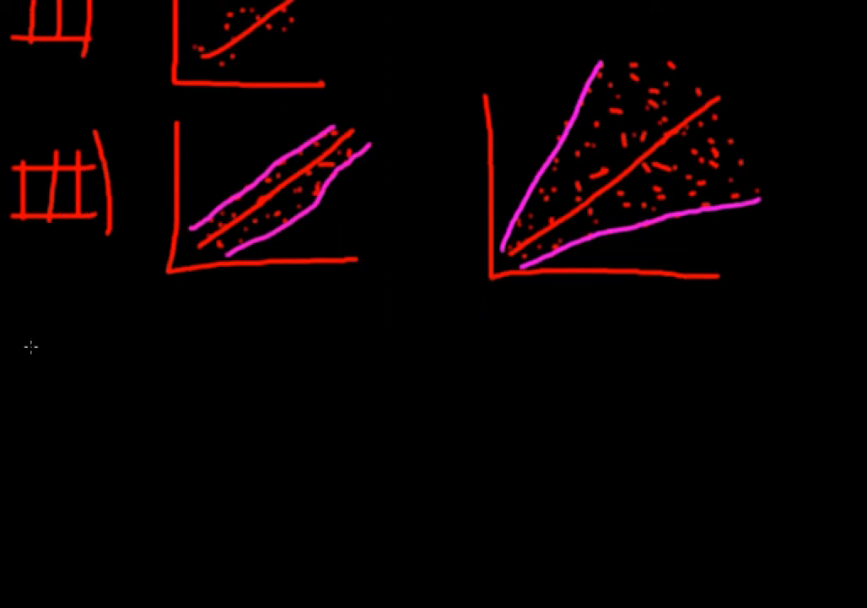
Write a red 'IV)' below III, beside axes with scattered dots and a trend line.
left_click_drag(25, 354, 71, 413)
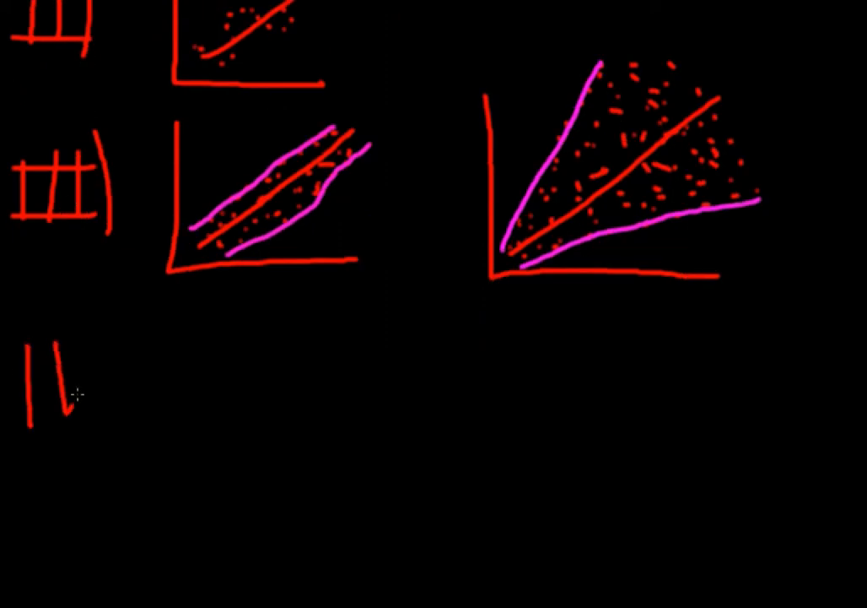
left_click_drag(17, 346, 92, 422)
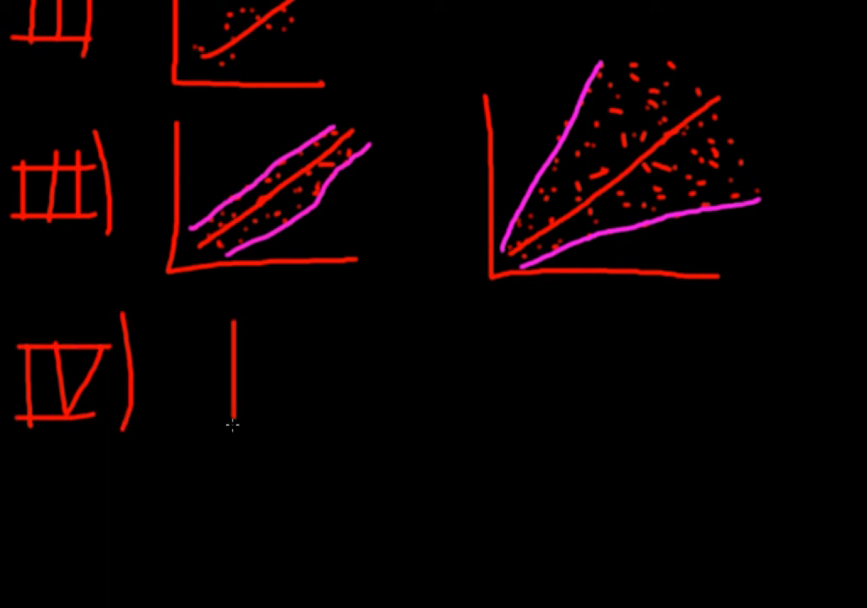
left_click_drag(237, 405, 354, 376)
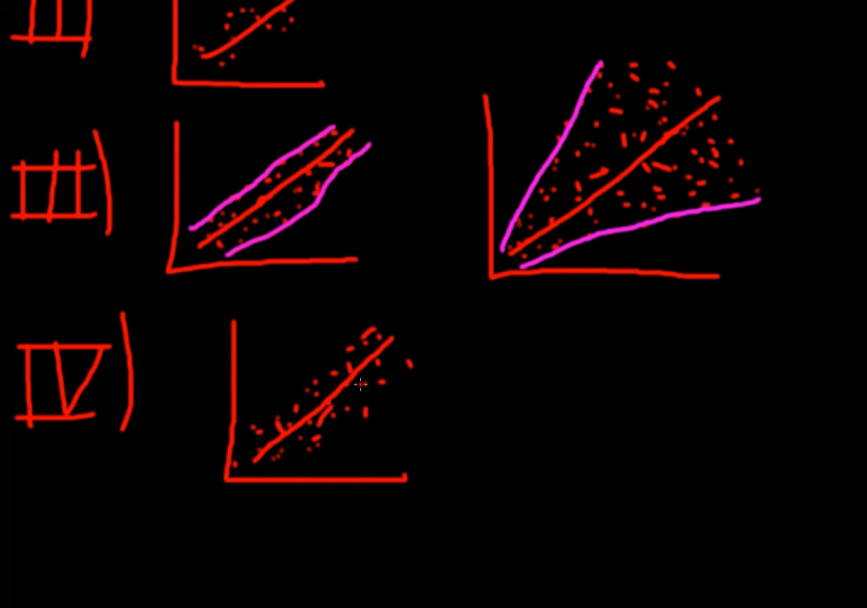
mouse_move(453, 321)
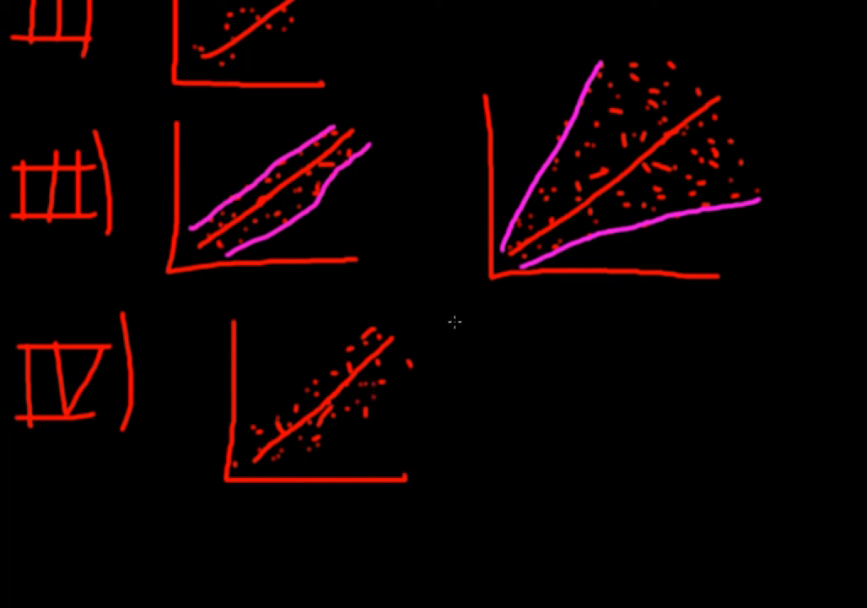
mouse_move(505, 302)
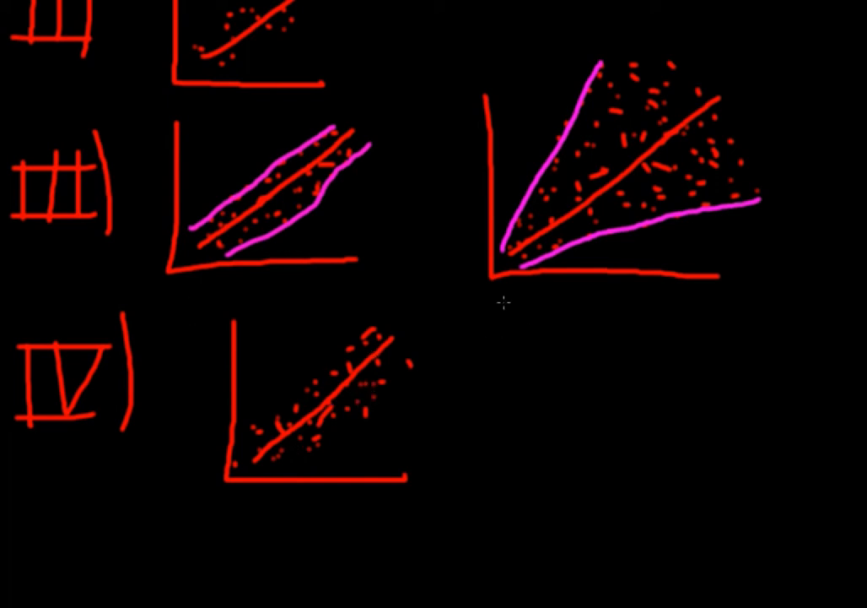
Draw axes right of the IV plot holding five red bars, tallest in the middle.
left_click_drag(505, 302, 697, 497)
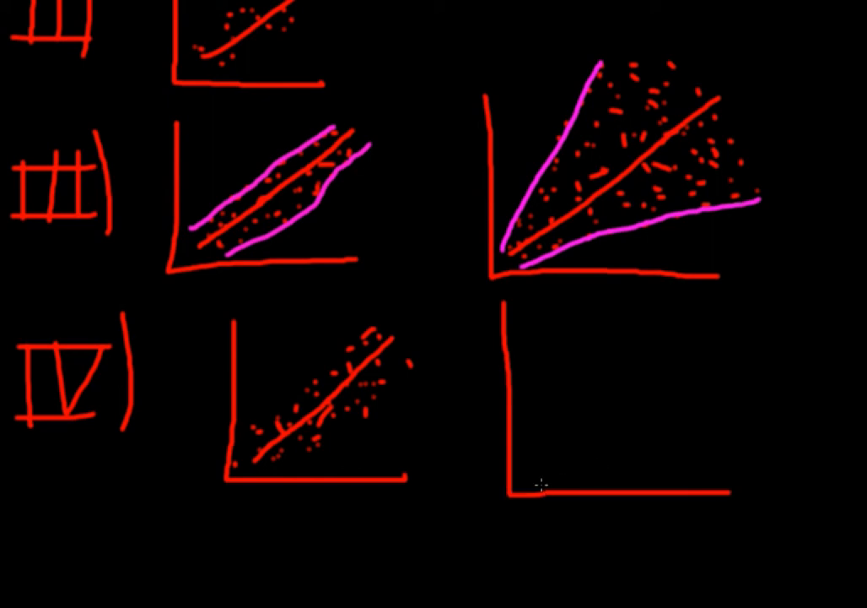
left_click_drag(540, 489, 582, 439)
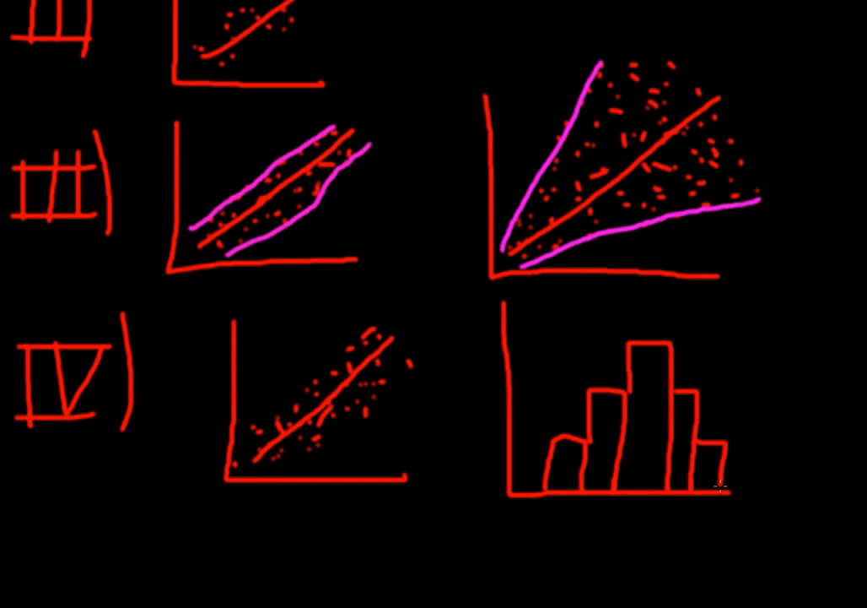
mouse_move(702, 441)
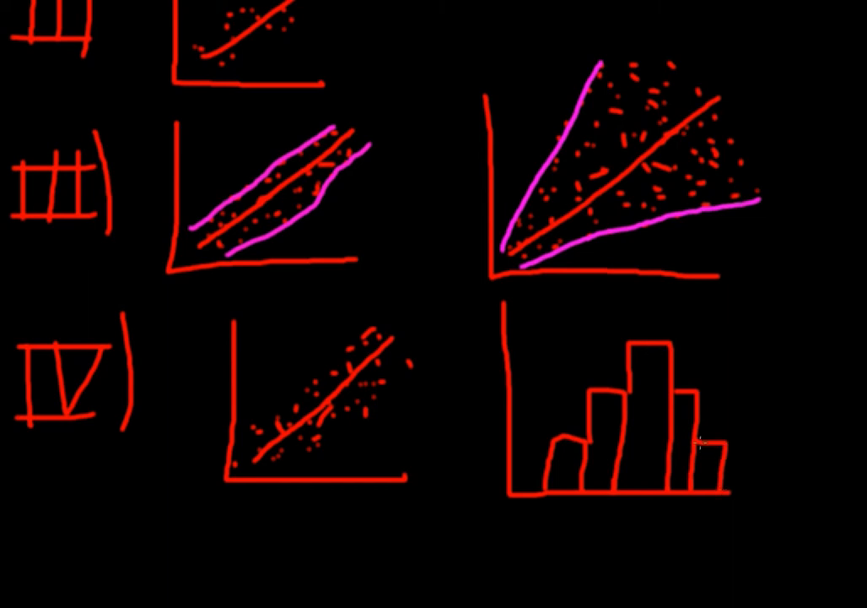
mouse_move(349, 314)
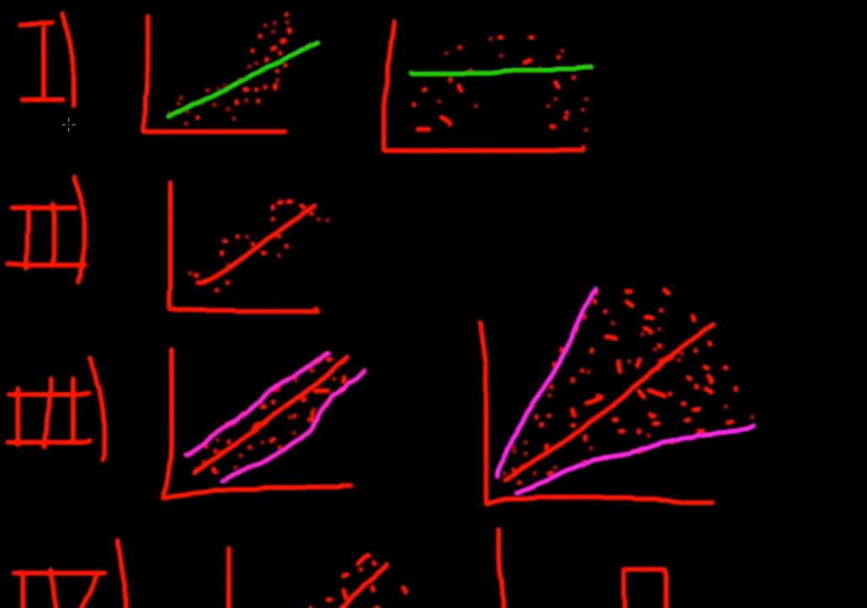
scroll("down", 3)
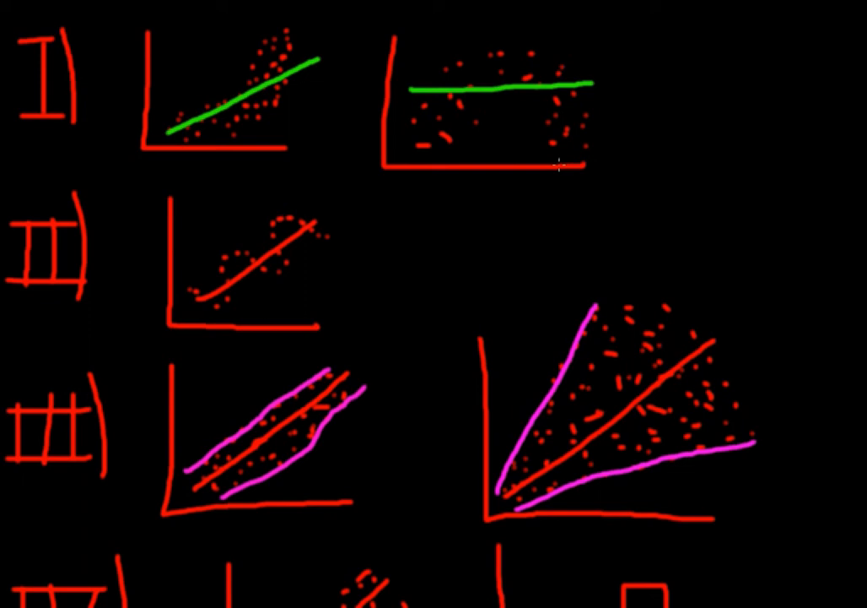
mouse_move(47, 72)
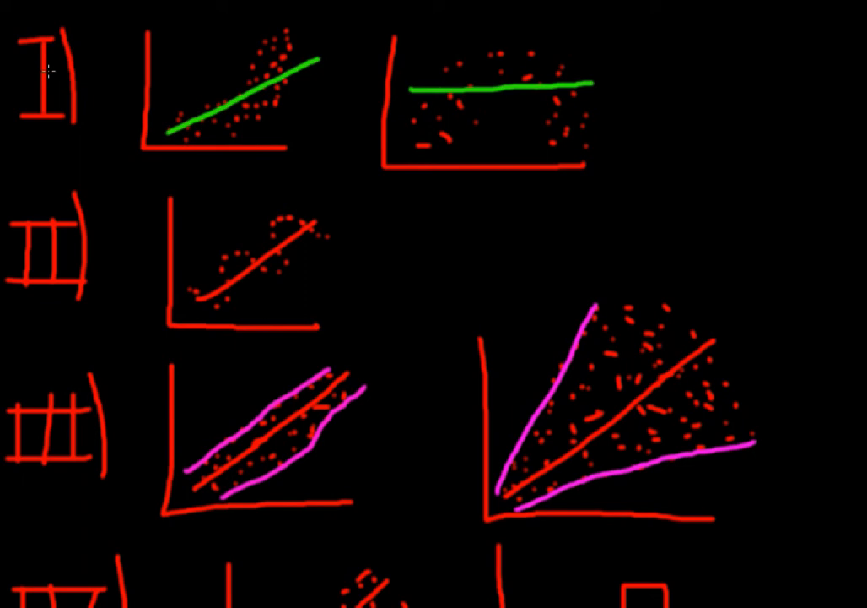
mouse_move(113, 164)
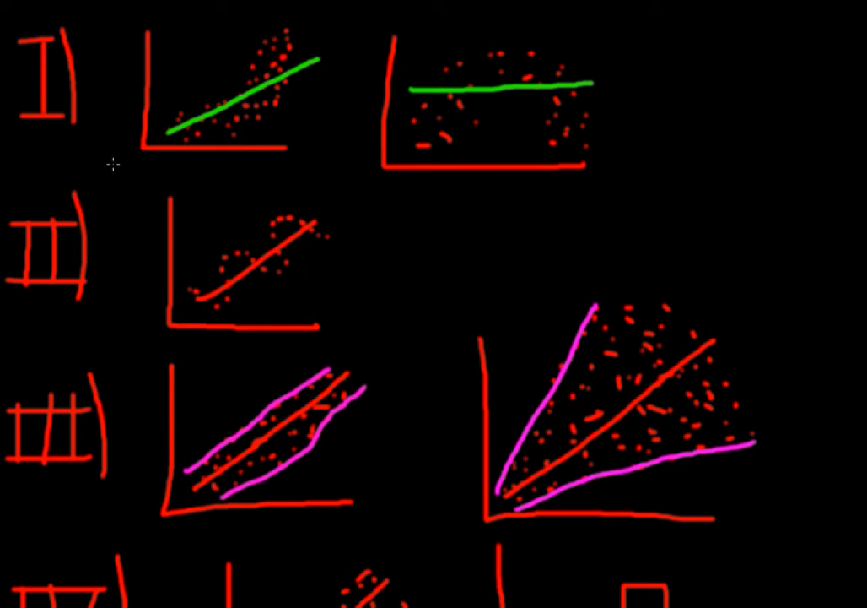